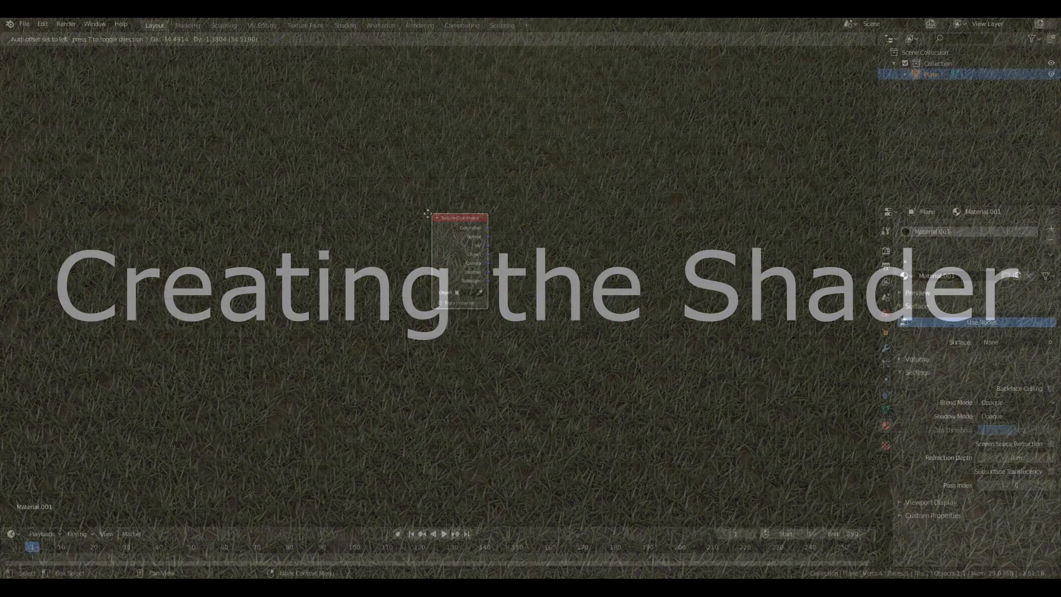
Step: Add a Noise Texture node between the Generated coordinates and the Bright/Contrast node
type("Nois")
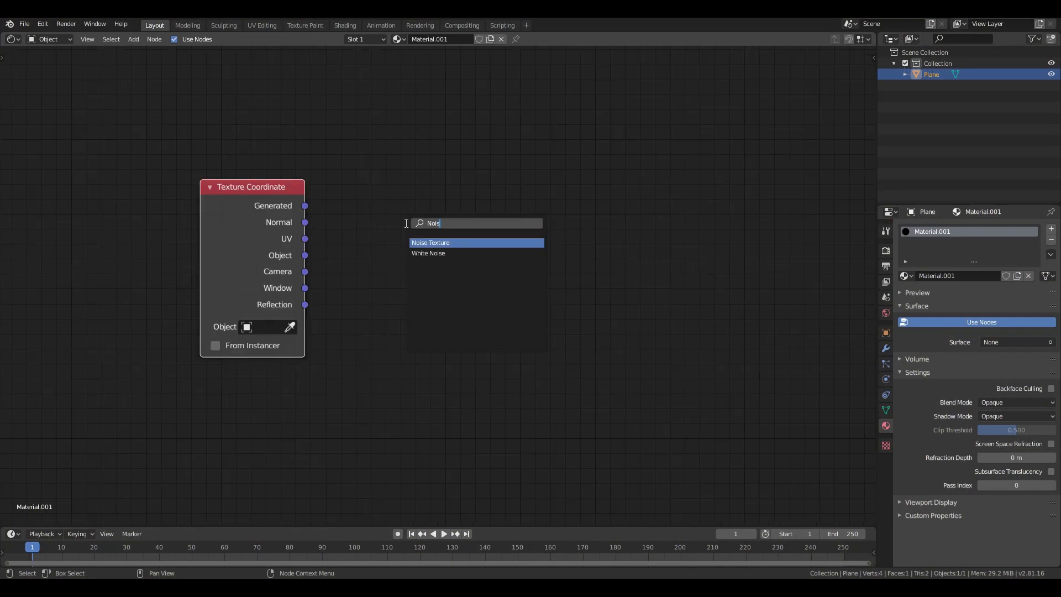
left_click(430, 242)
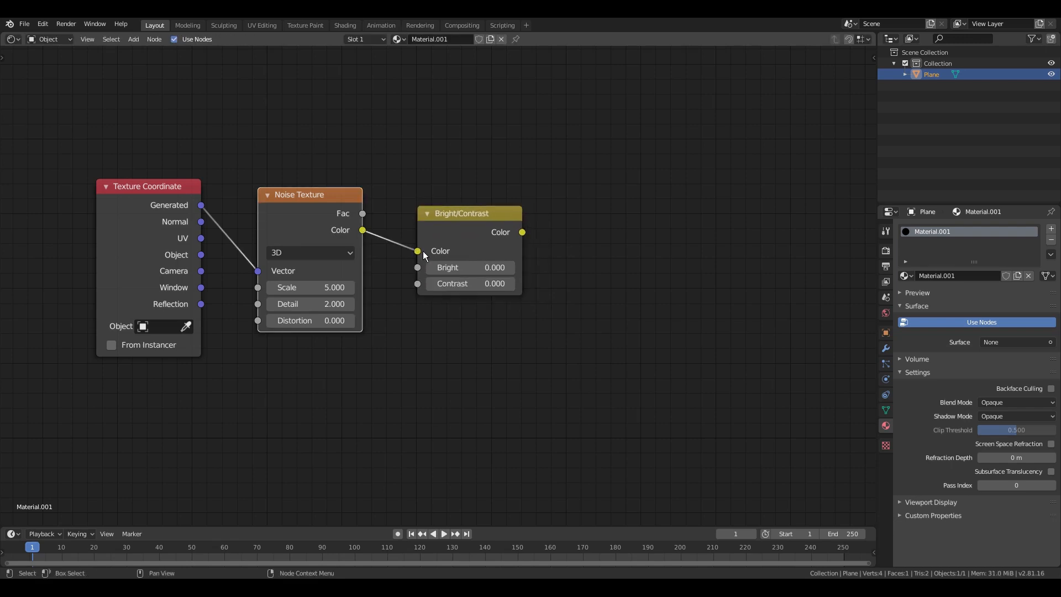
Step: Adjust the Mix Shader blending the Diffuse and Glossy BSDFs to about 0.28
left_click_drag(460, 213, 447, 213)
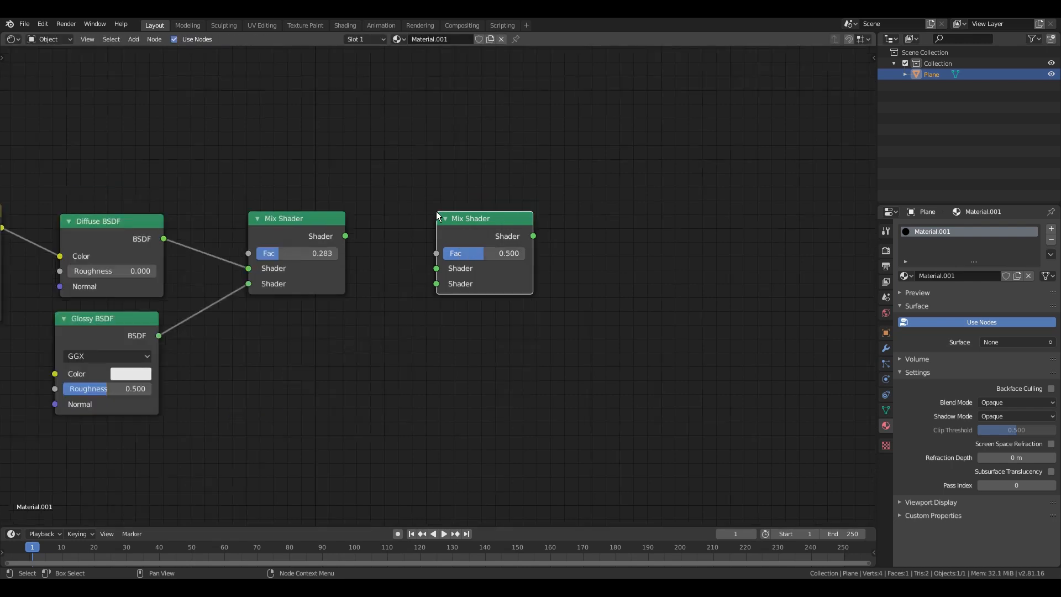
Step: Link the diffuse-glossy mix into the second Mix Shader and add a Translucent BSDF below it
left_click_drag(344, 236, 436, 267)
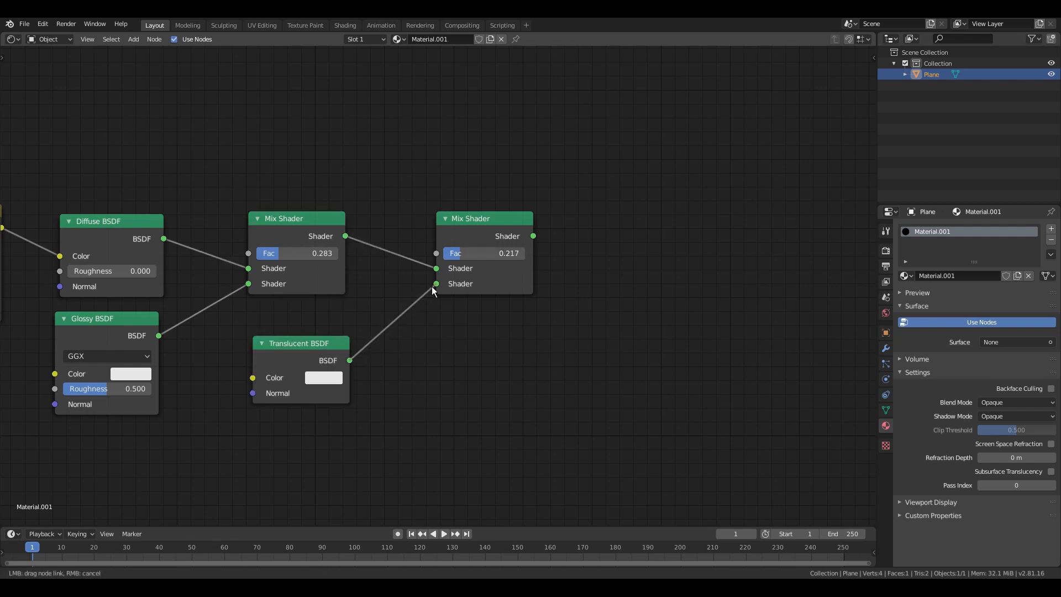
left_click(323, 378)
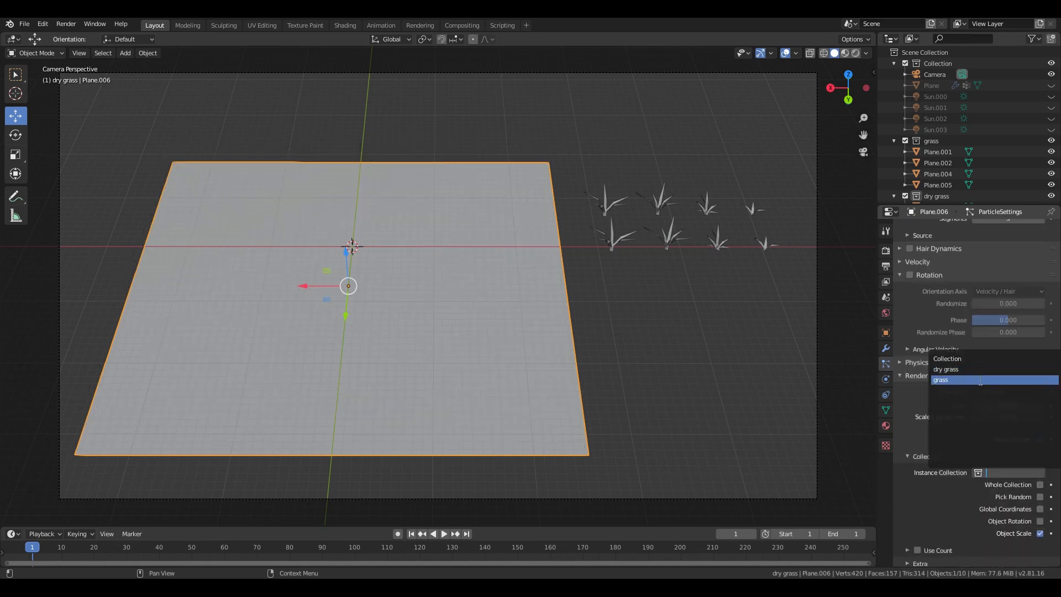
Step: Render the hair particles as instances of the grass collection at scale 0.09
left_click(939, 379)
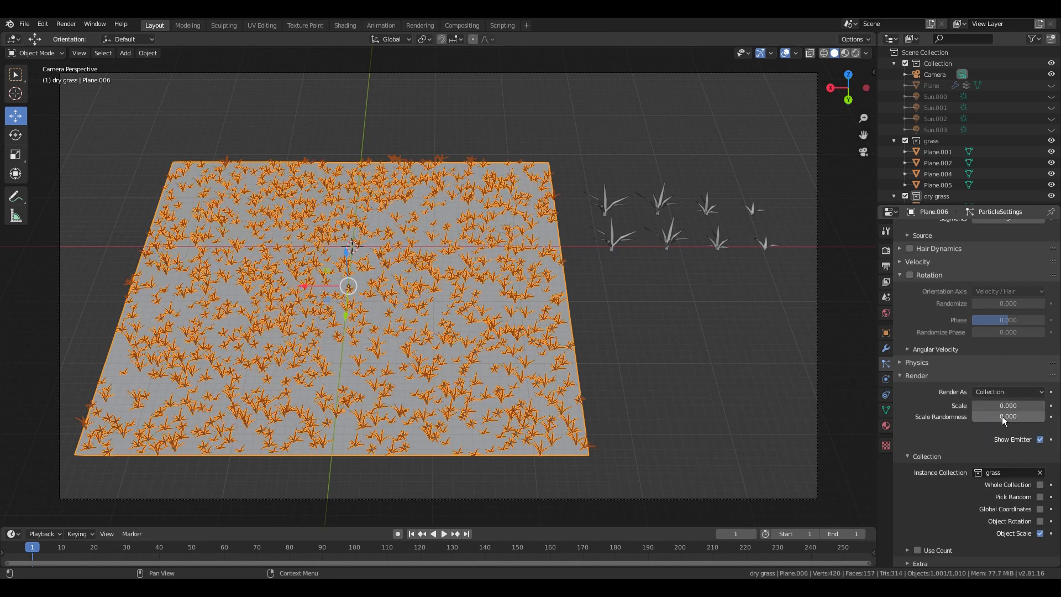
Step: Set Scale Randomness to about 0.075 and Randomize Phase to about 0.4
left_click_drag(1008, 417, 988, 417)
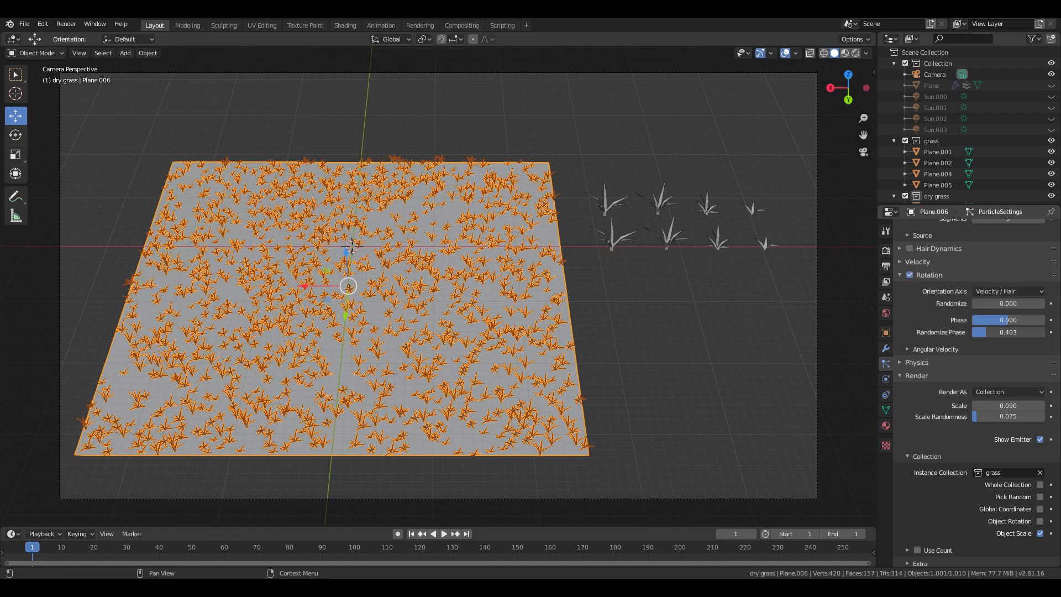
left_click_drag(1007, 319, 1008, 332)
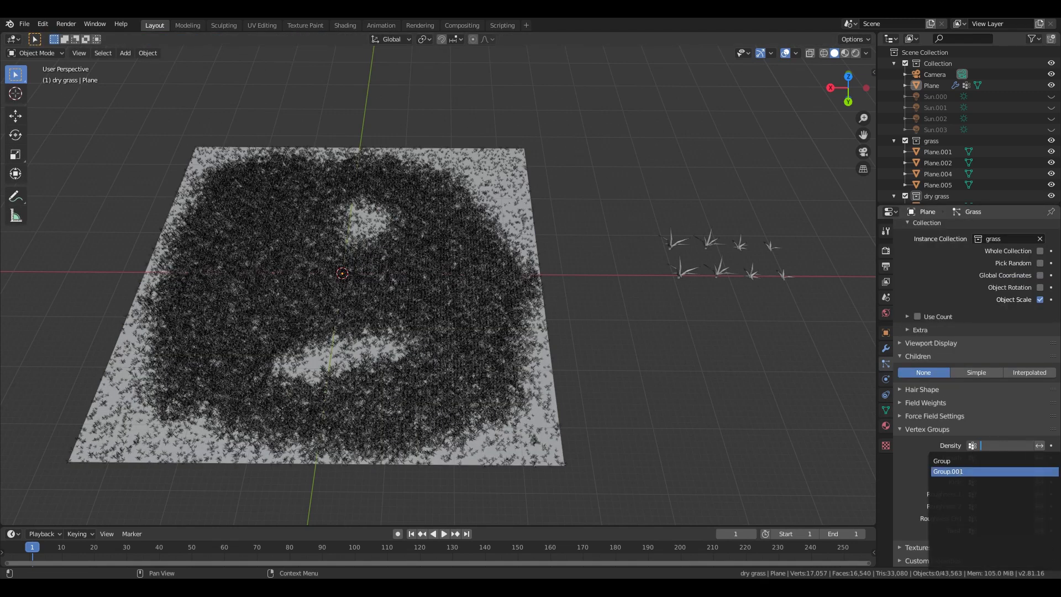
Step: Assign the painted vertex group to the particle system's Density field
left_click(947, 471)
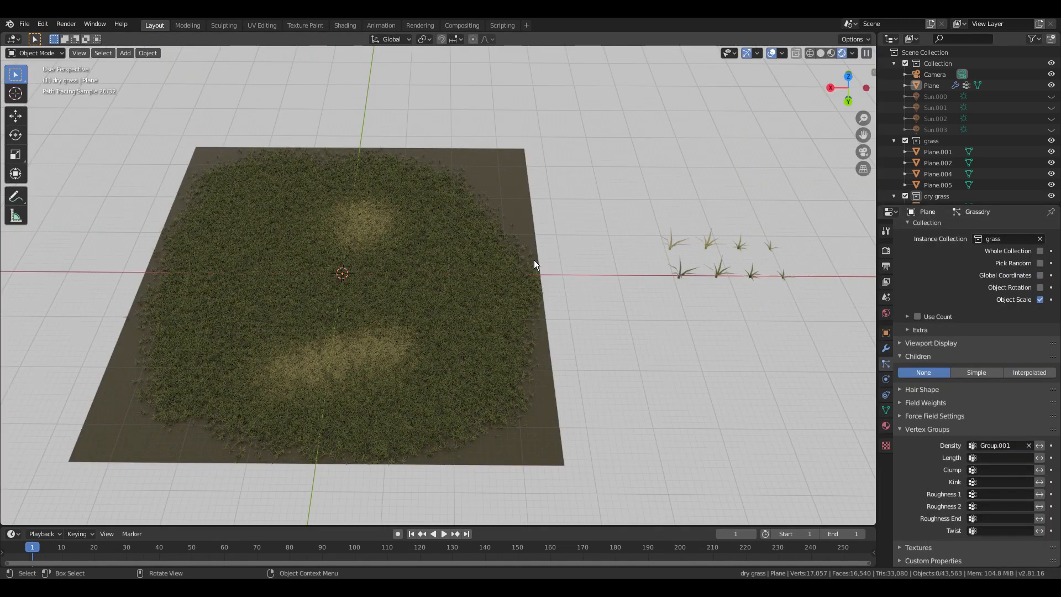